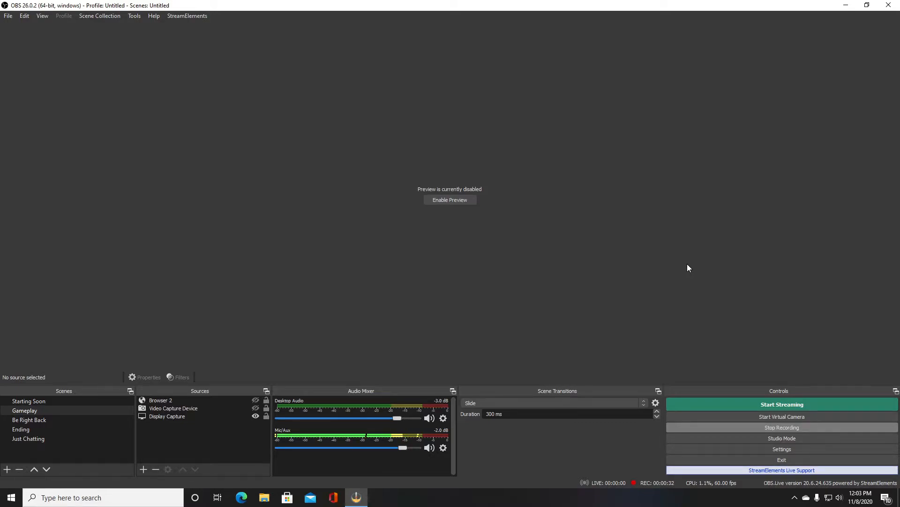
mouse_move(677, 272)
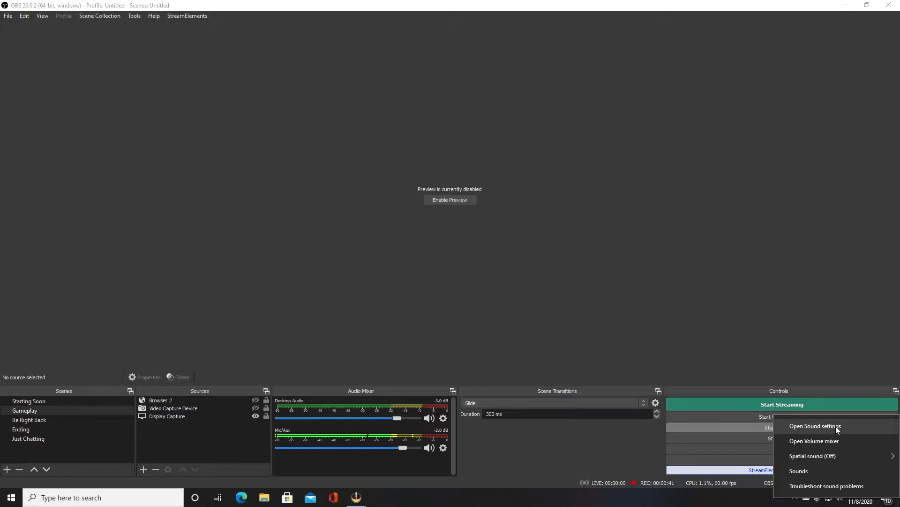
Step: Show the Windows Sound page down to the Input section with the USB microphone
left_click(815, 425)
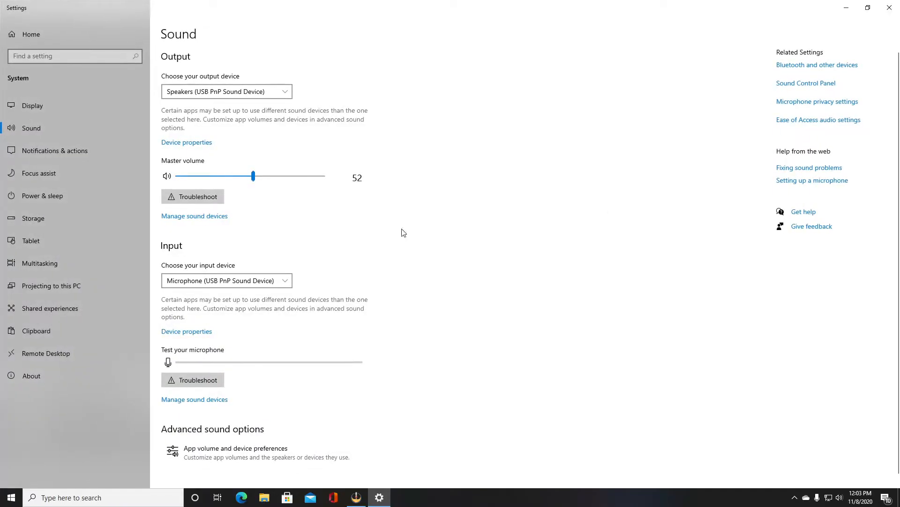
scroll("down", 3)
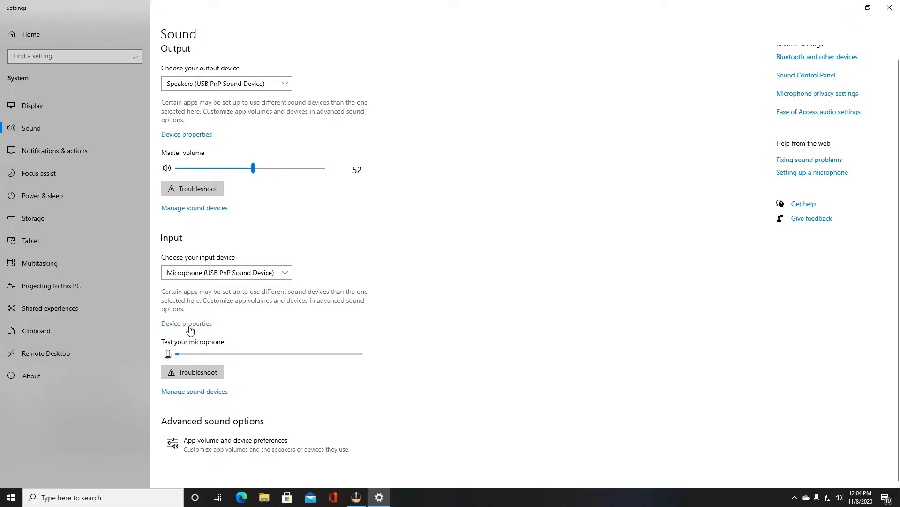
Step: View the USB microphone's device properties with its volume at 75
left_click(186, 323)
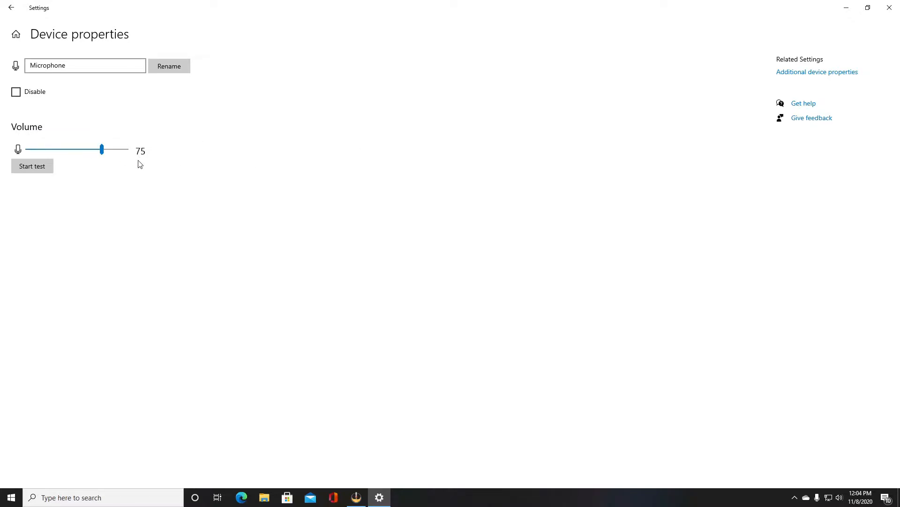
mouse_move(120, 164)
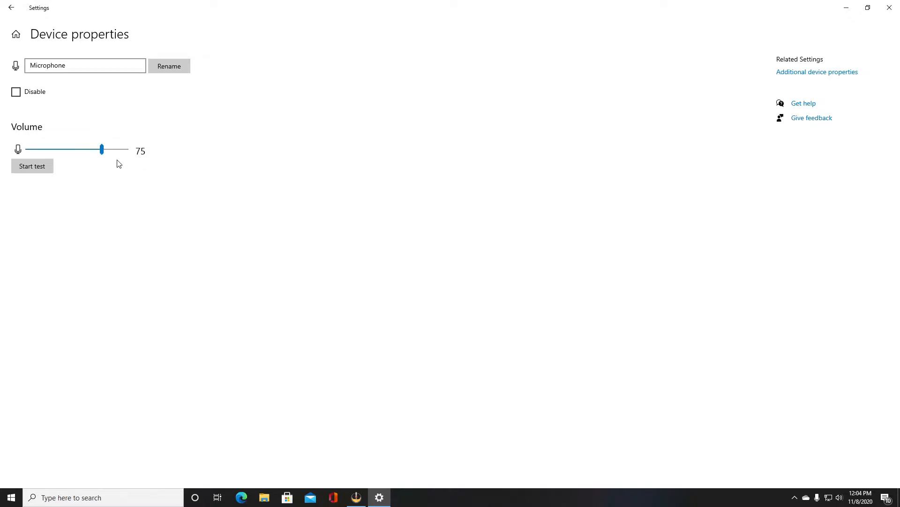
mouse_move(138, 156)
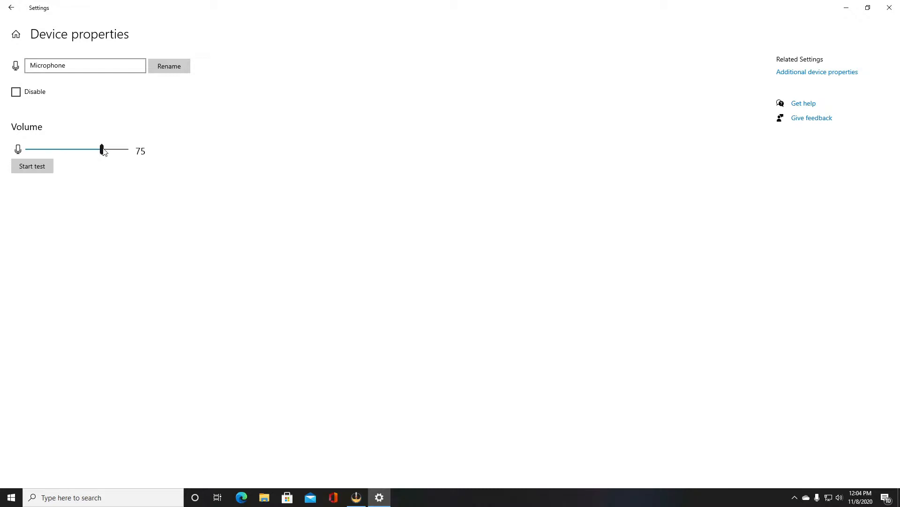
mouse_move(119, 155)
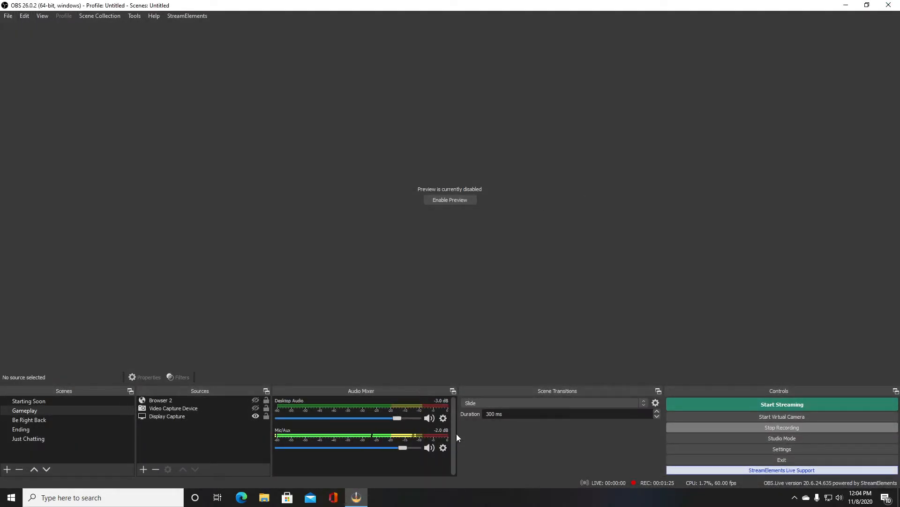
mouse_move(286, 143)
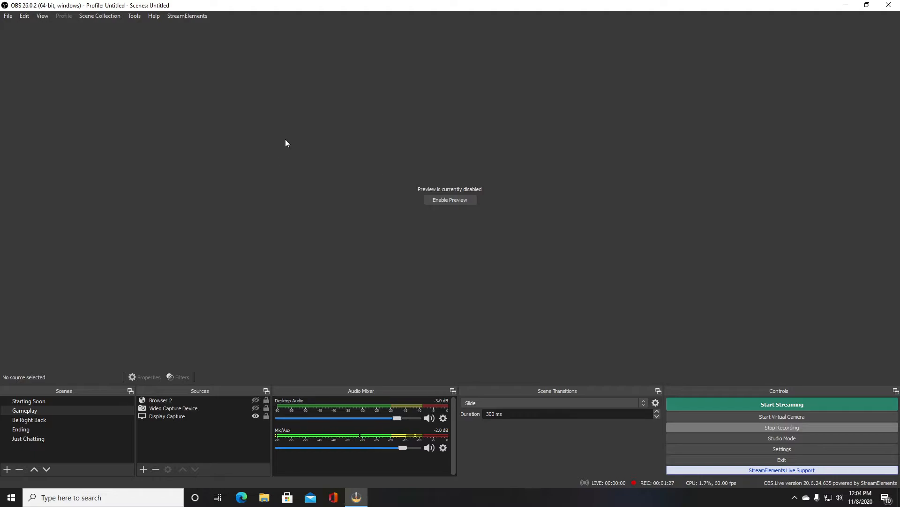
mouse_move(373, 187)
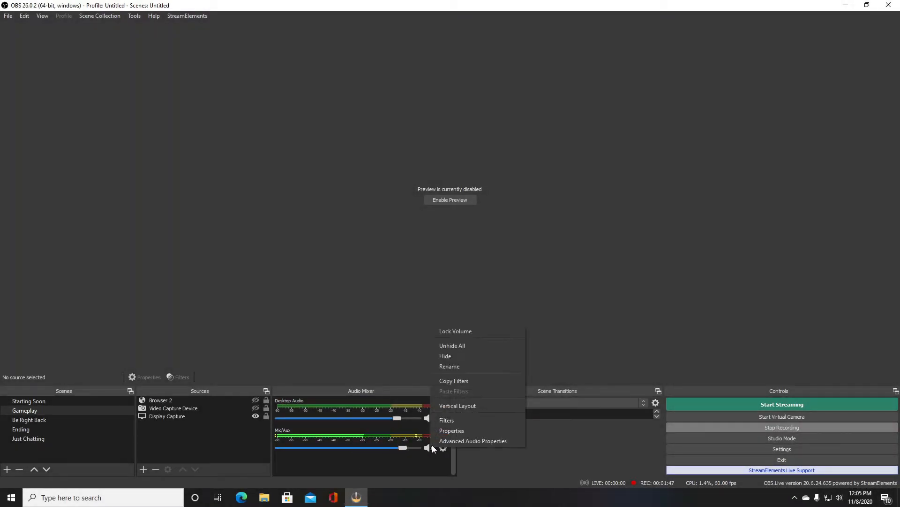
Step: Show the Mic/Aux audio filters listing Noise Gate, Compressor and Noise Suppression
left_click(447, 420)
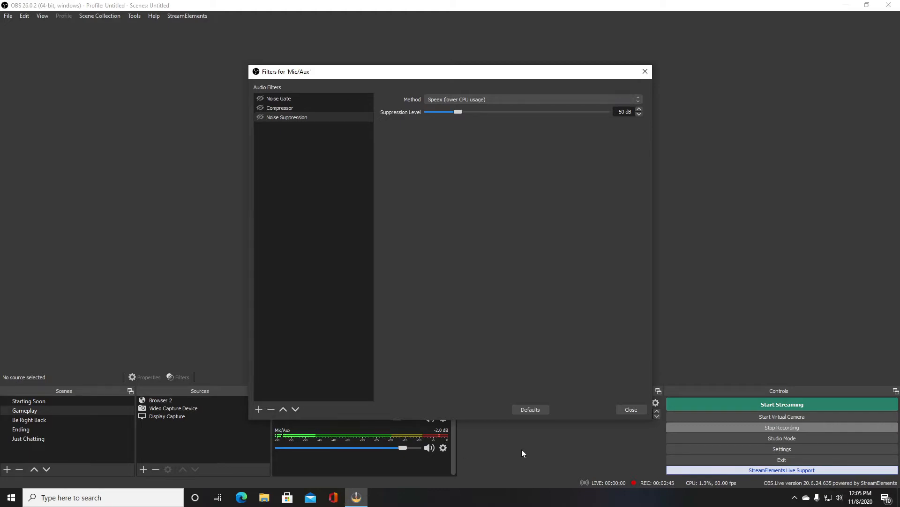
mouse_move(484, 448)
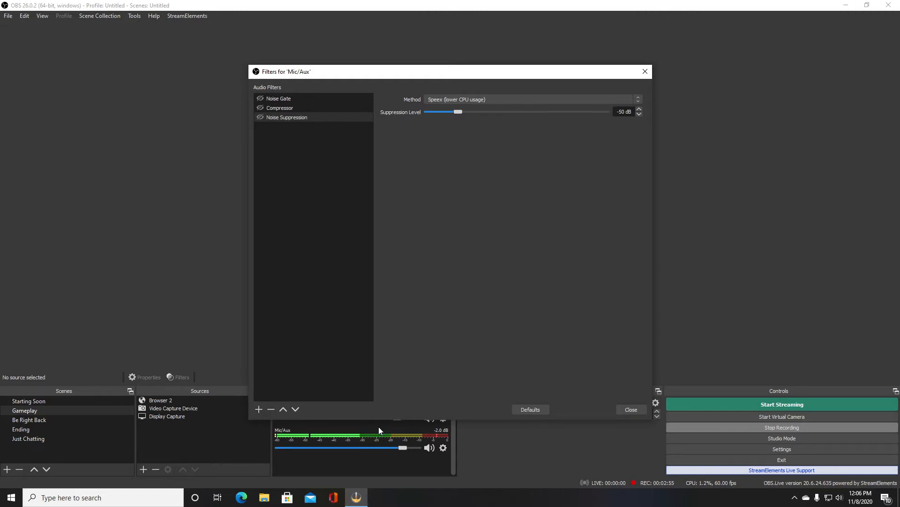
mouse_move(392, 420)
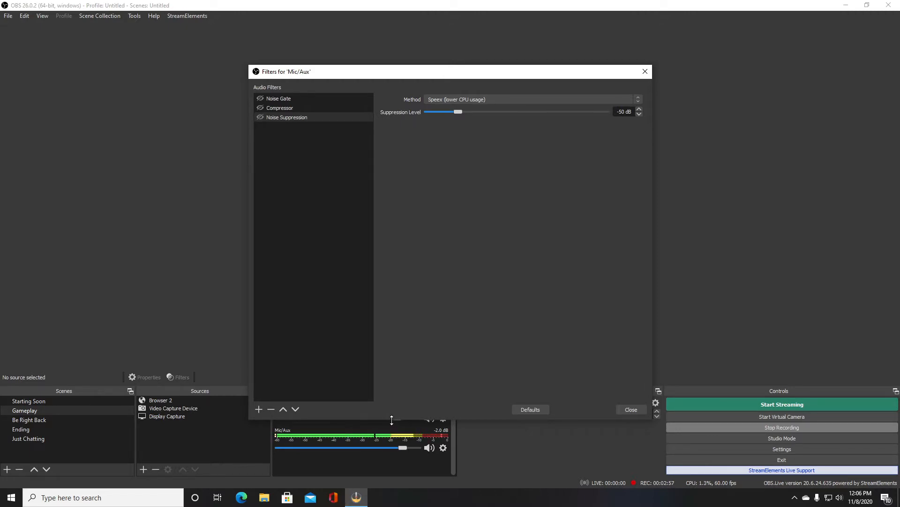
mouse_move(298, 160)
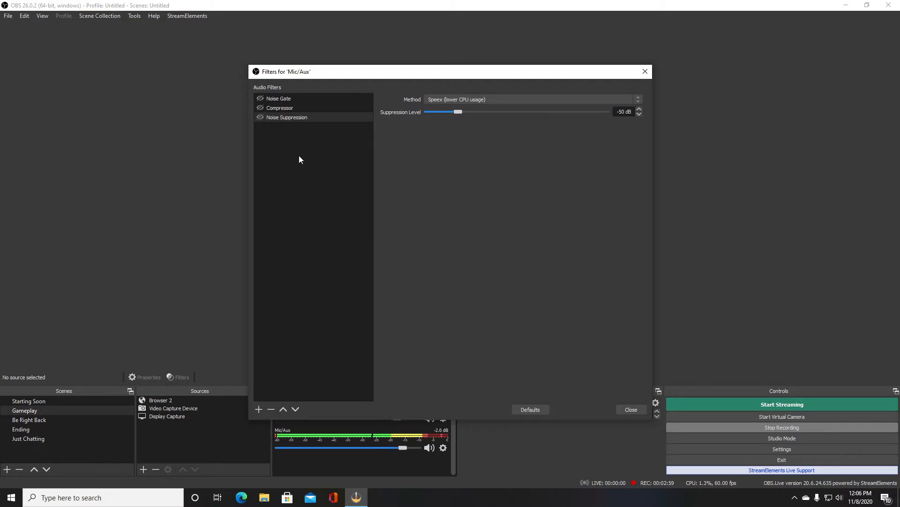
Step: Select the Noise Gate entry in the Mic/Aux Audio Filters list
left_click(279, 98)
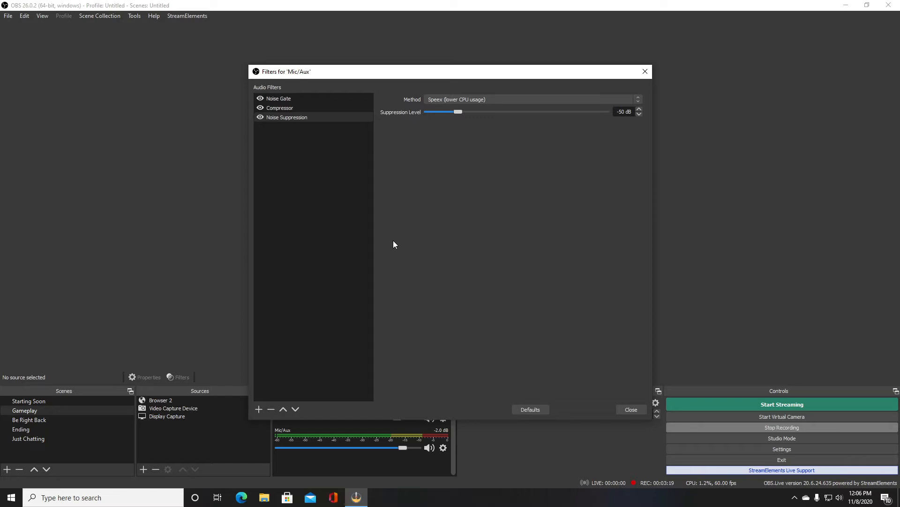
mouse_move(486, 247)
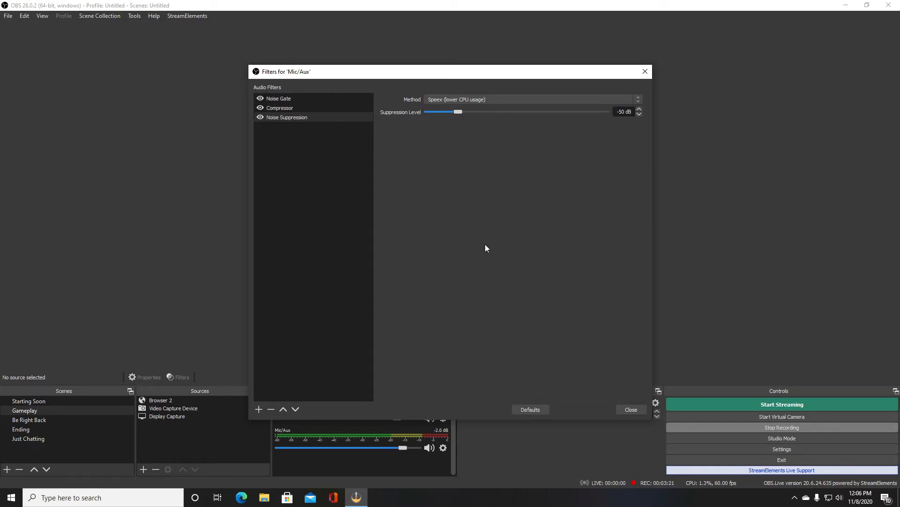
mouse_move(368, 218)
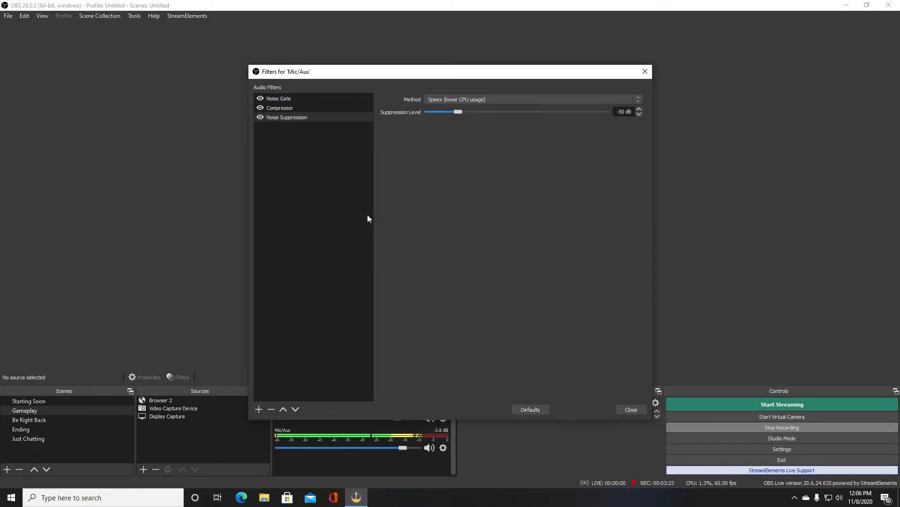
mouse_move(360, 214)
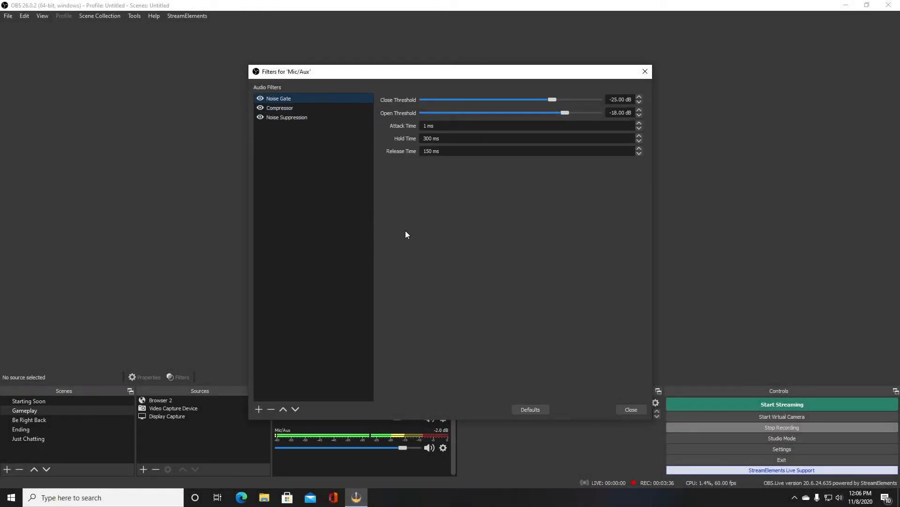
mouse_move(474, 211)
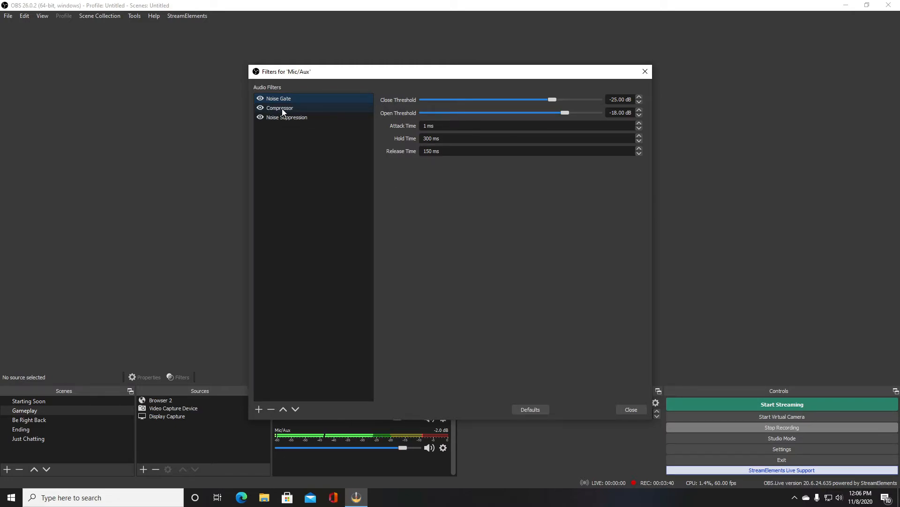
Step: Review the Compressor settings, then the Noise Gate's -25 dB close and -18 dB open thresholds
left_click(287, 117)
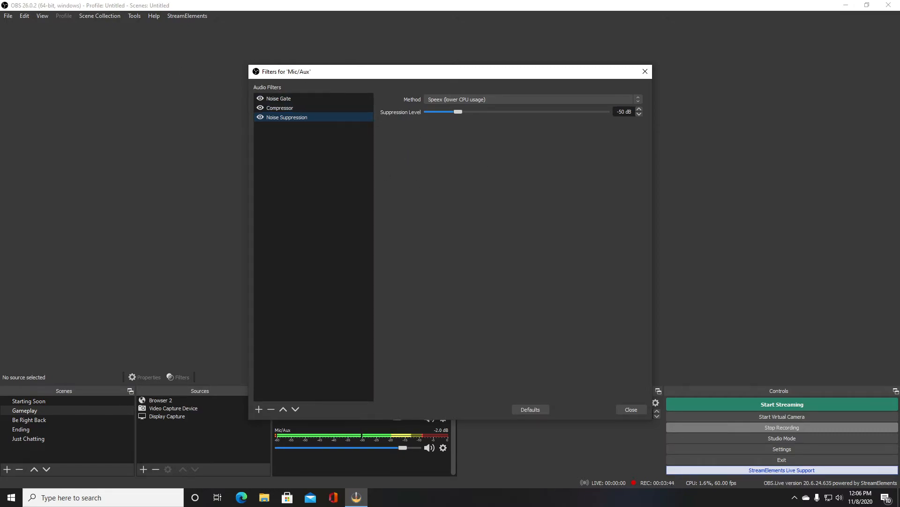
left_click(278, 98)
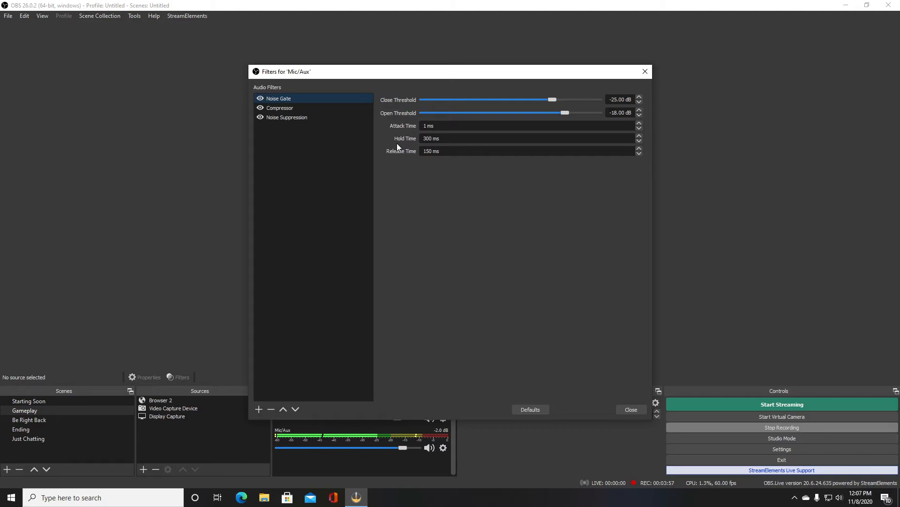
mouse_move(399, 166)
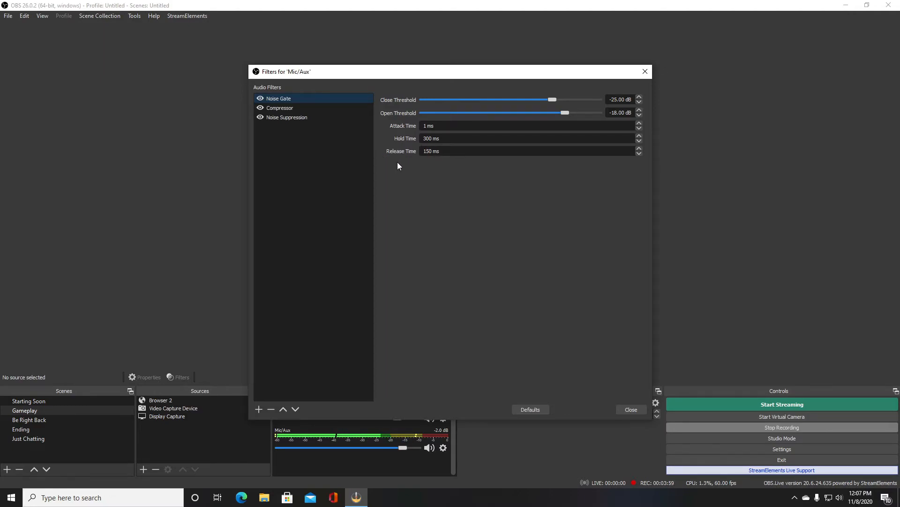
mouse_move(424, 162)
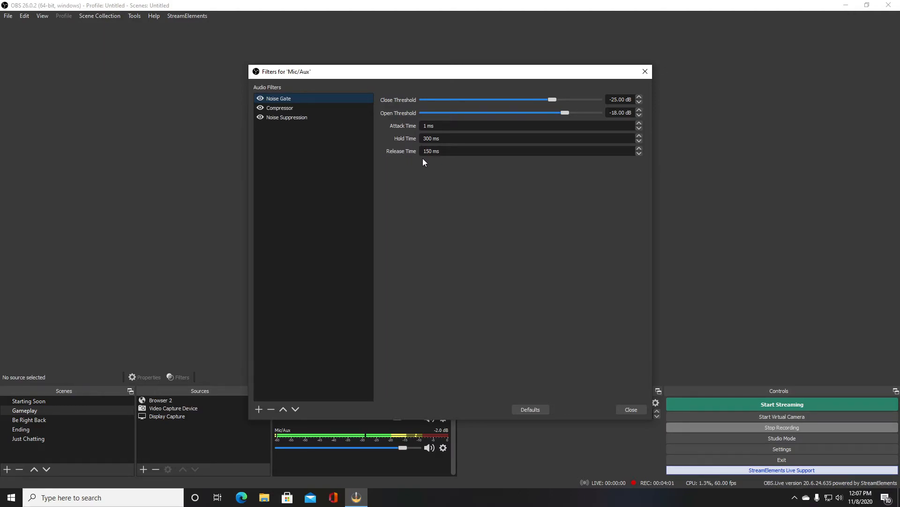
Step: View the Compressor's 5.00:1 ratio, -21.80 dB threshold and 4.2 dB output gain
left_click(279, 108)
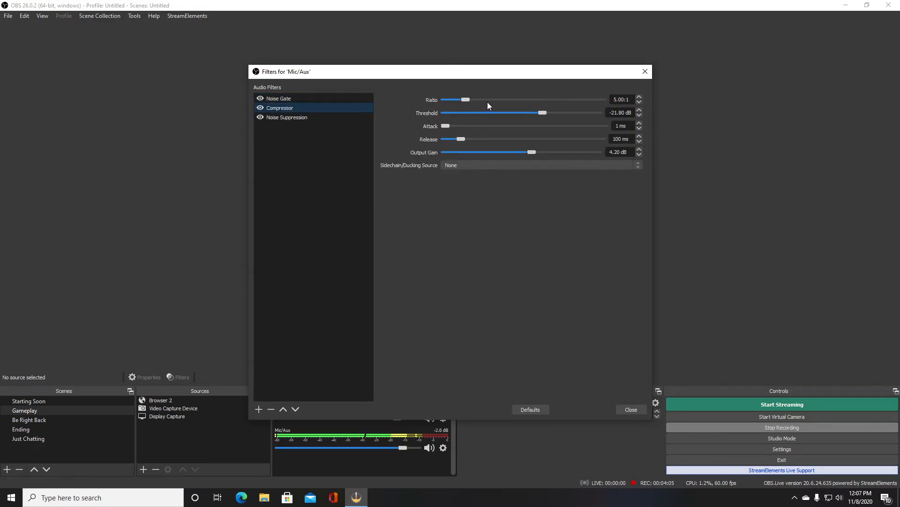
mouse_move(513, 119)
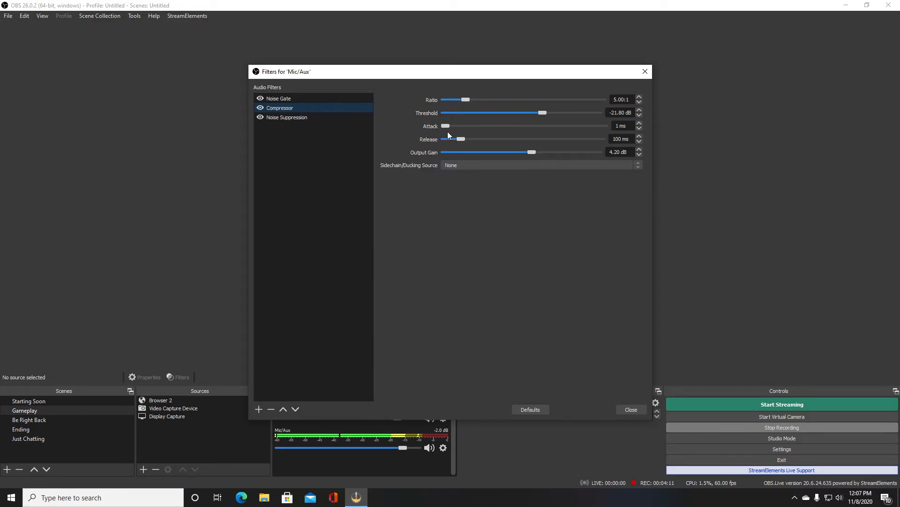
mouse_move(465, 147)
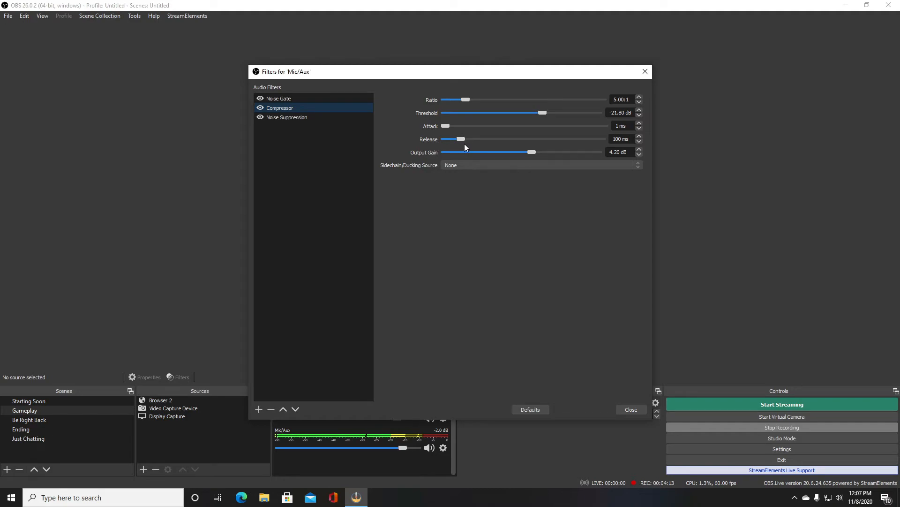
mouse_move(431, 157)
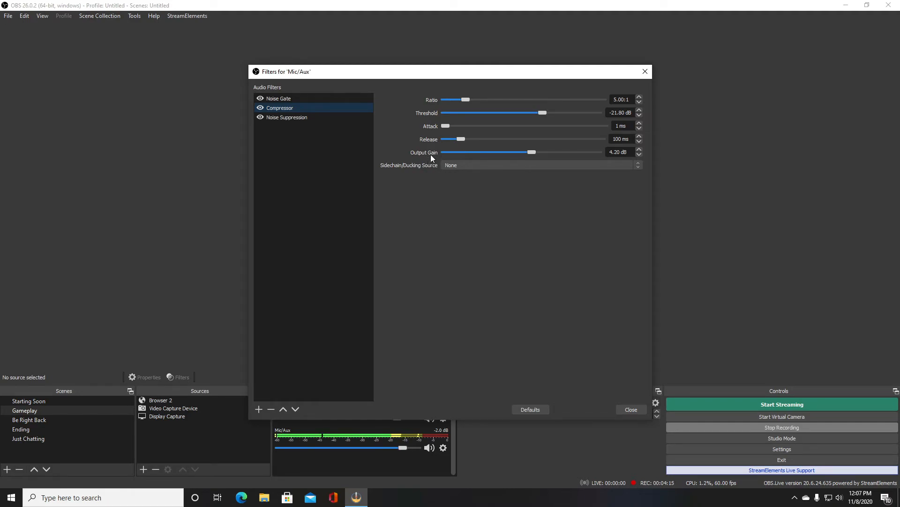
mouse_move(603, 157)
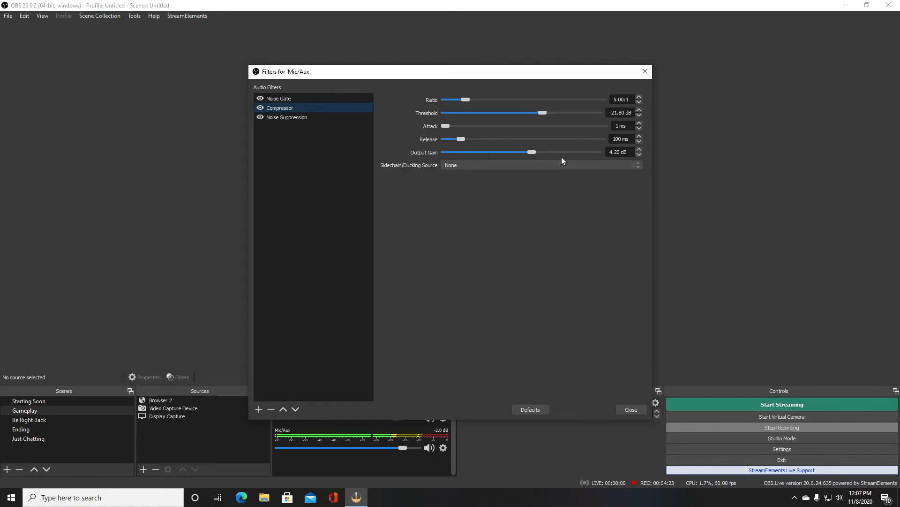
mouse_move(433, 159)
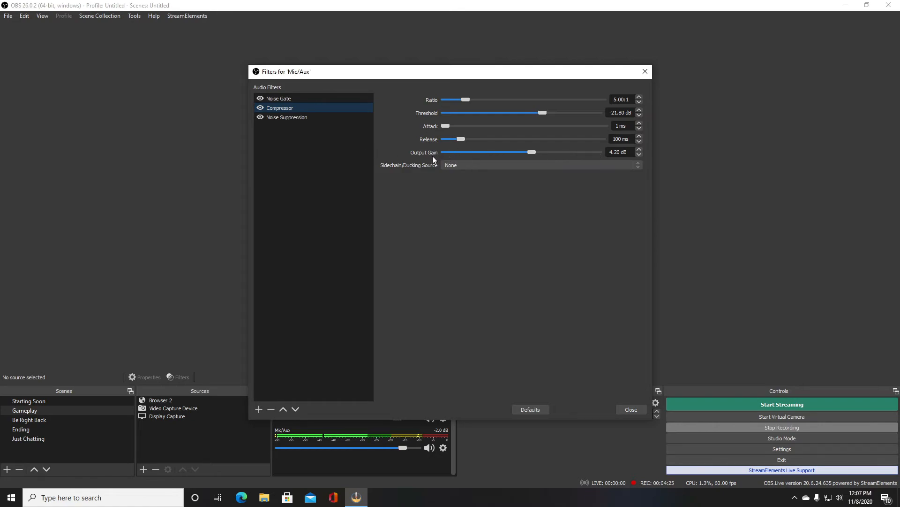
mouse_move(284, 139)
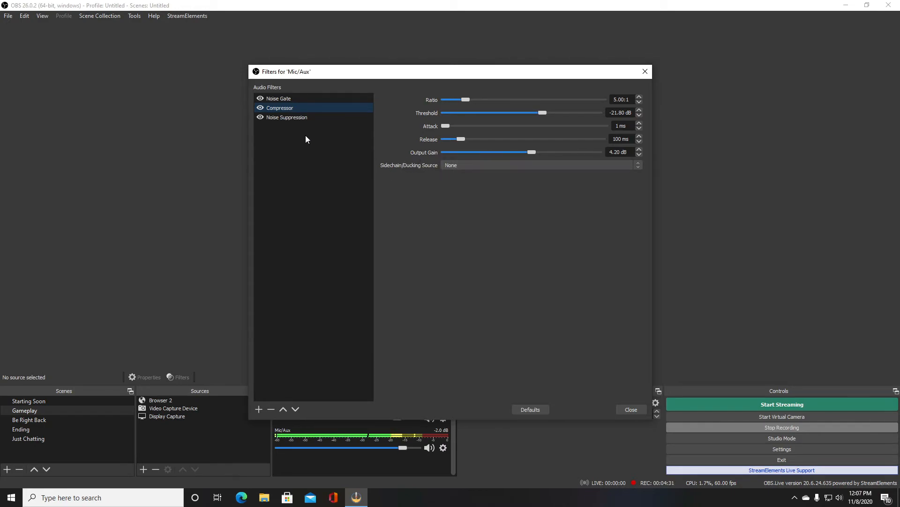
Step: Keep Speex (lower CPU usage) as the Noise Suppression method at -50 dB and close the filters window
left_click(287, 117)
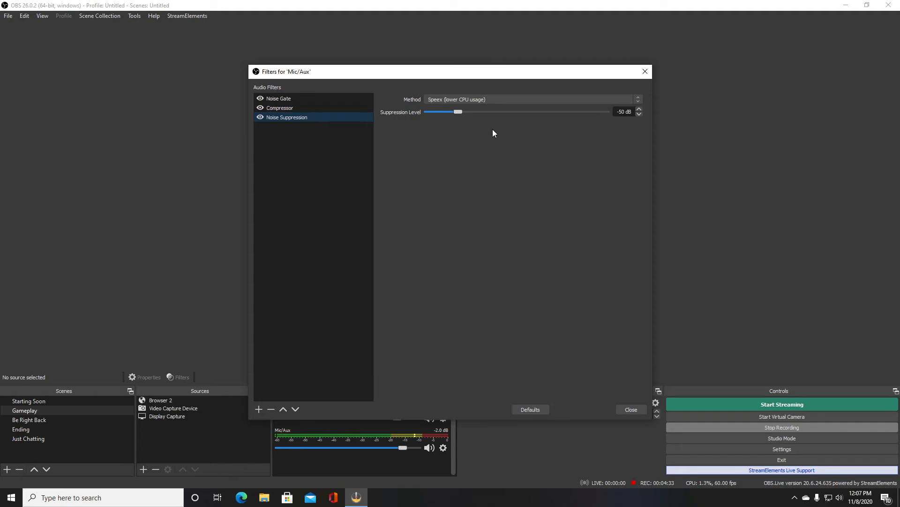
left_click(531, 99)
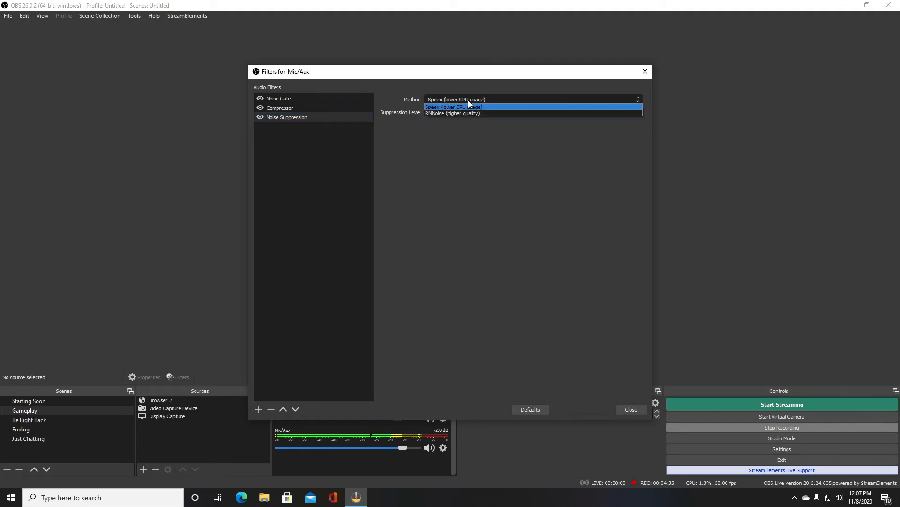
mouse_move(455, 112)
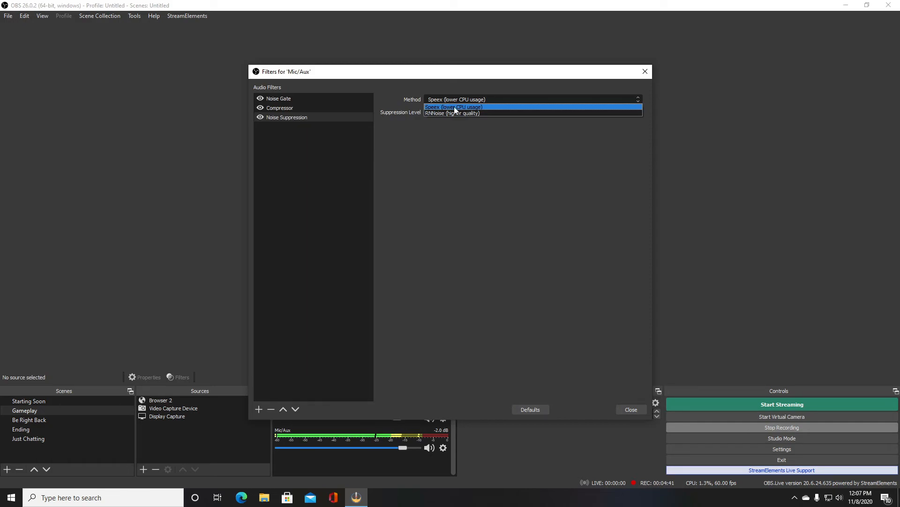
left_click(453, 107)
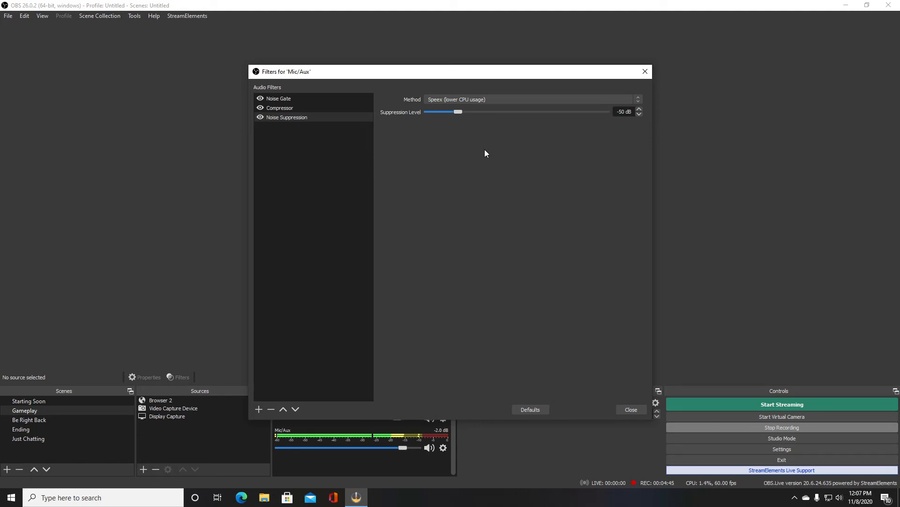
mouse_move(557, 168)
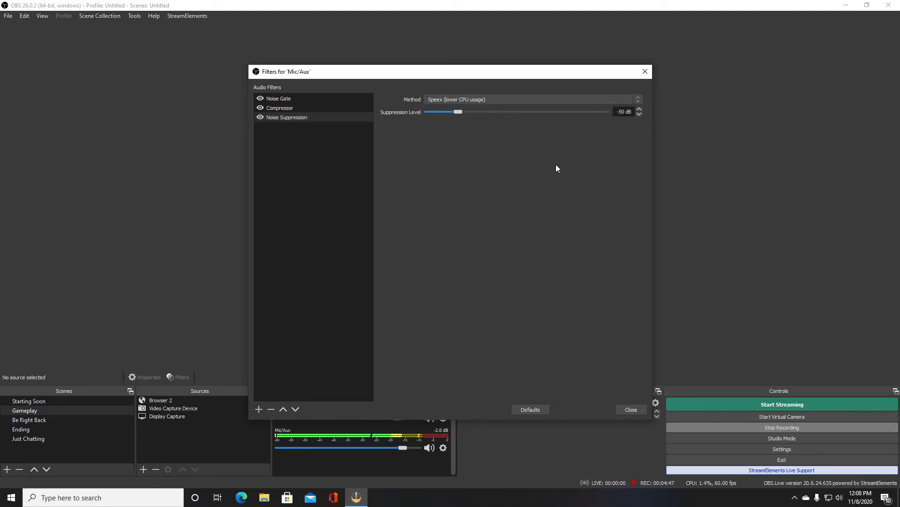
mouse_move(488, 142)
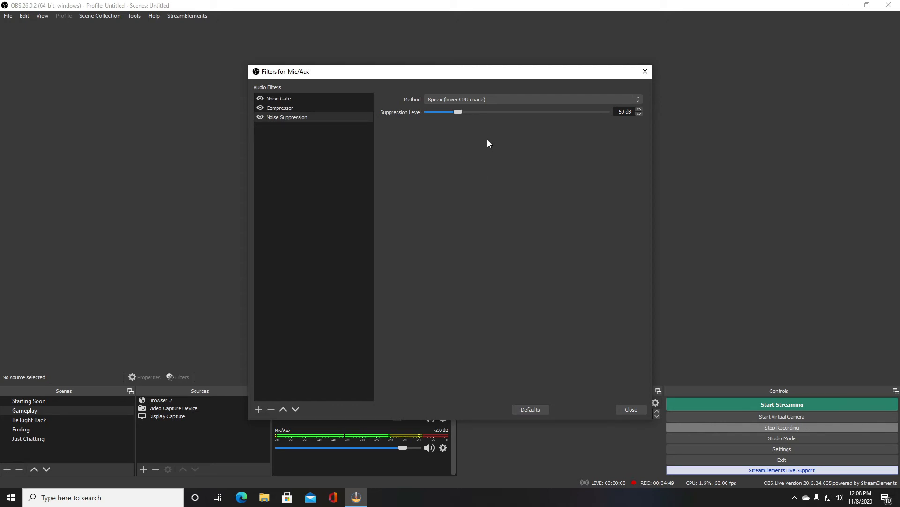
mouse_move(441, 119)
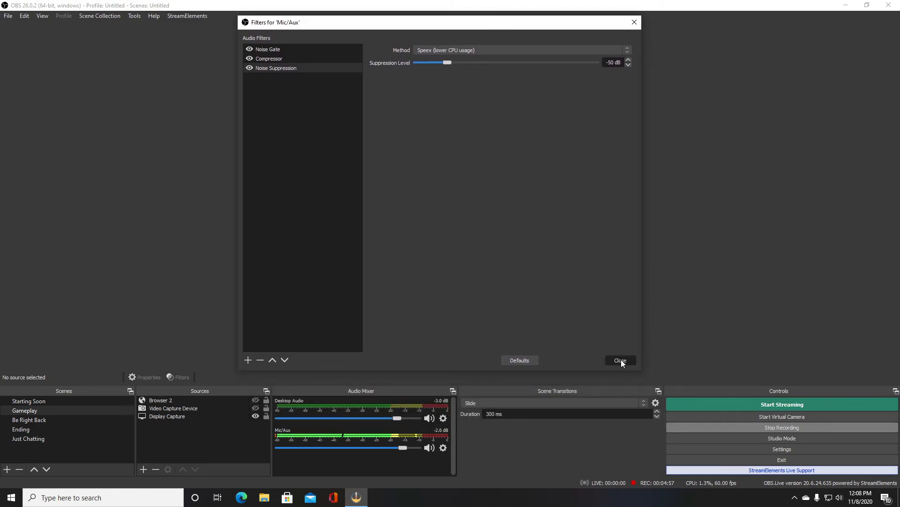
left_click(620, 360)
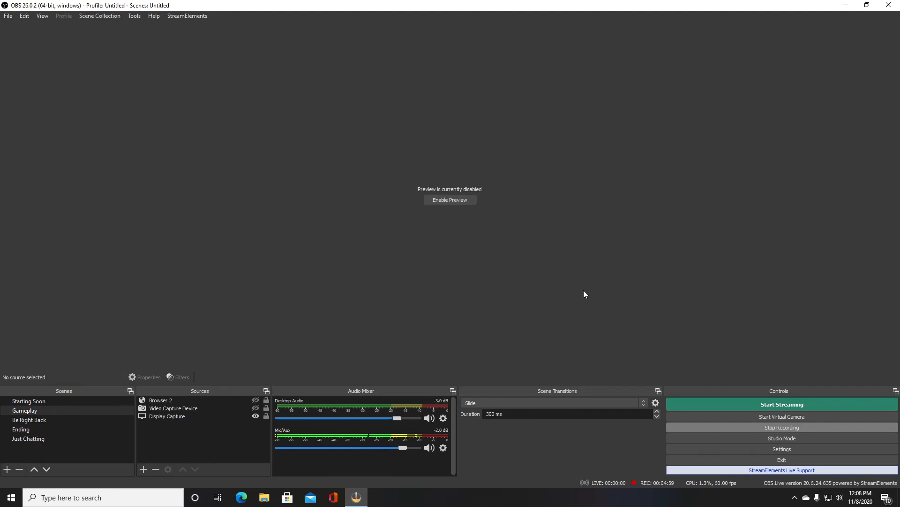